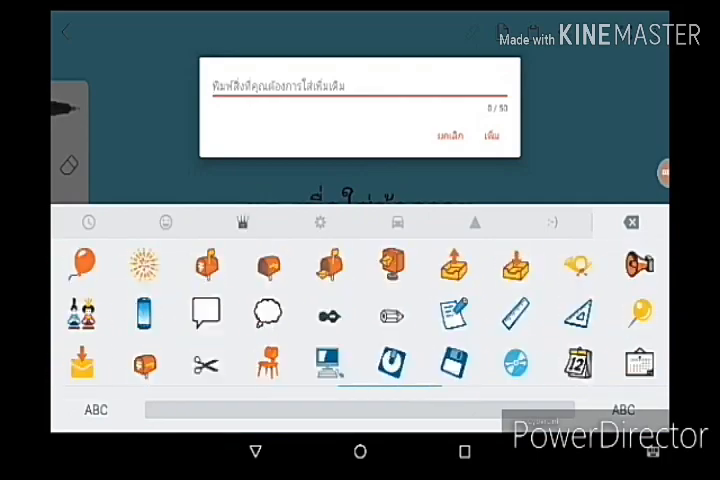
Switch the emoji keyboard from objects to the smiley/people category showing hand-gesture emoji
click(164, 222)
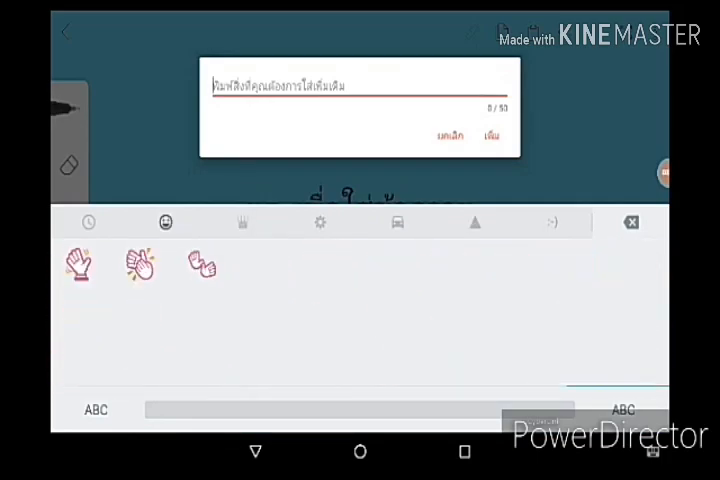